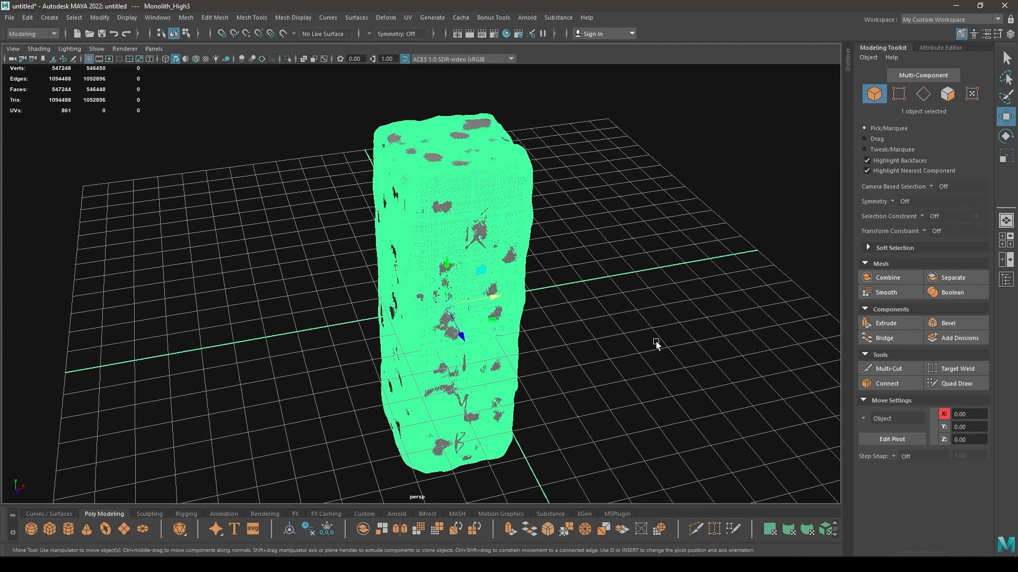
Move Monolith_Low onto Monolith_High3 so they overlap, and select Monolith_Low.
left_click_drag(656, 343, 607, 325)
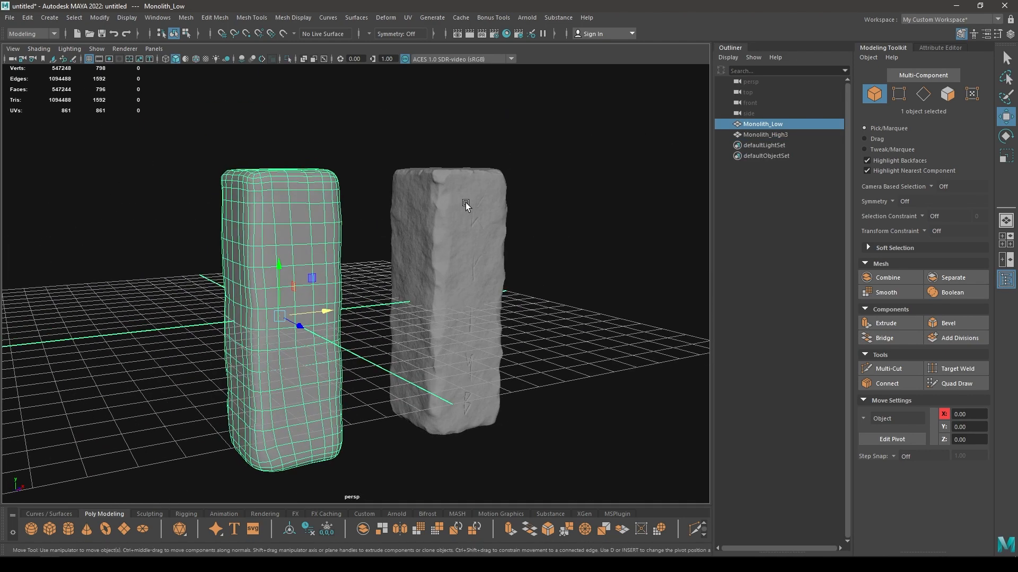
left_click_drag(465, 206, 331, 300)
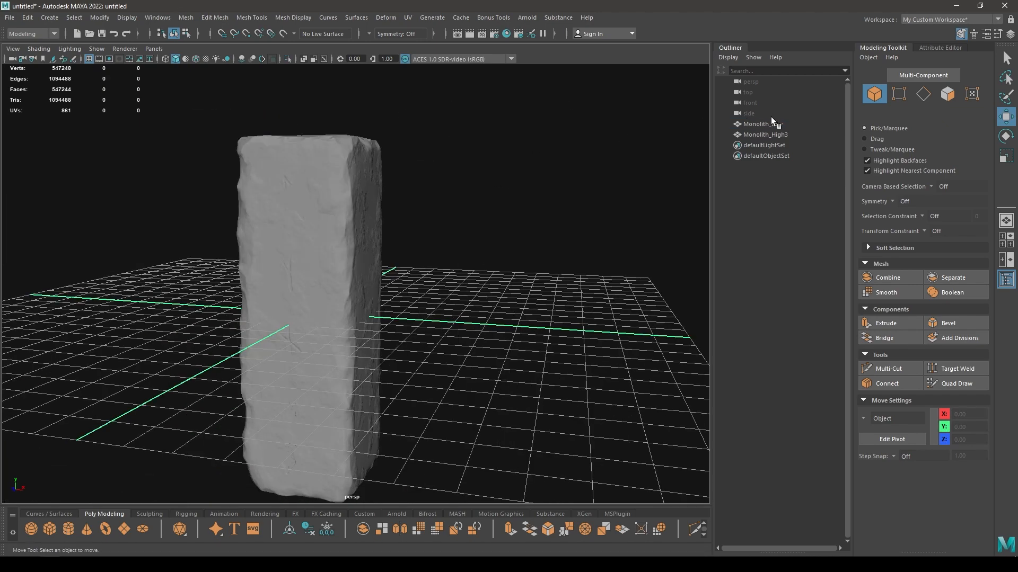
left_click(763, 123)
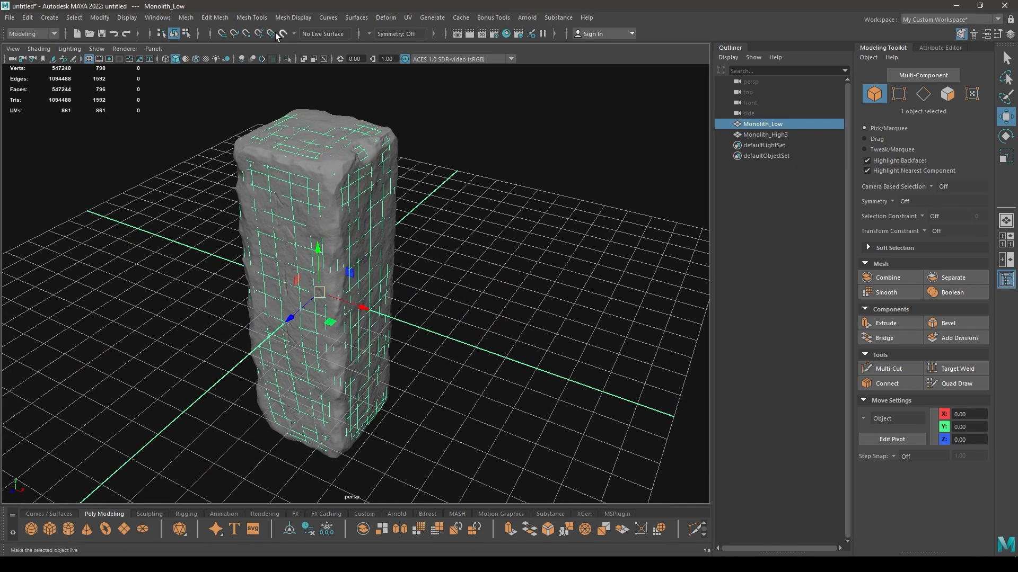
left_click(293, 18)
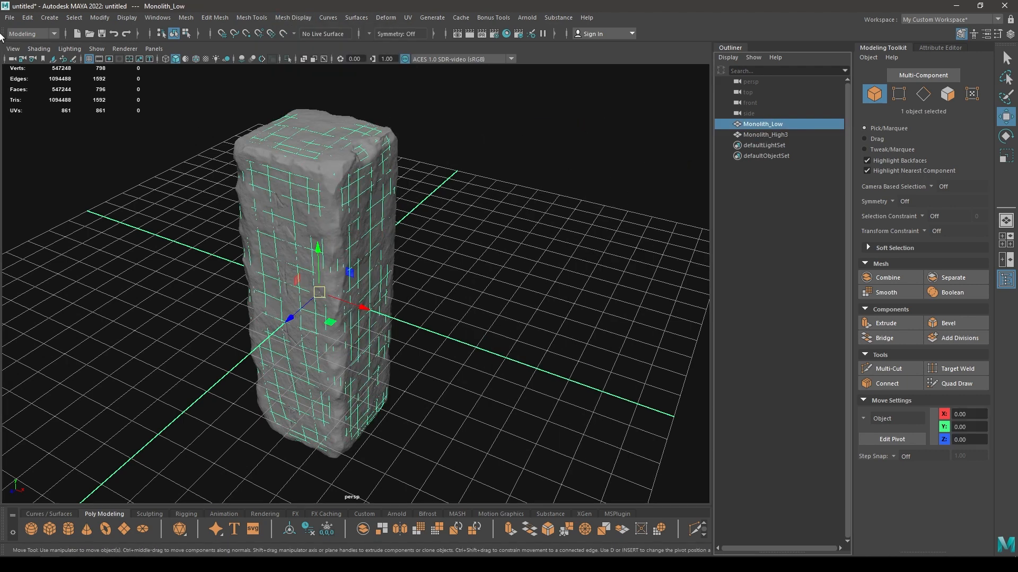
Export Monolith_Low alone as an FBX file, then select Monolith_High3.
left_click(10, 17)
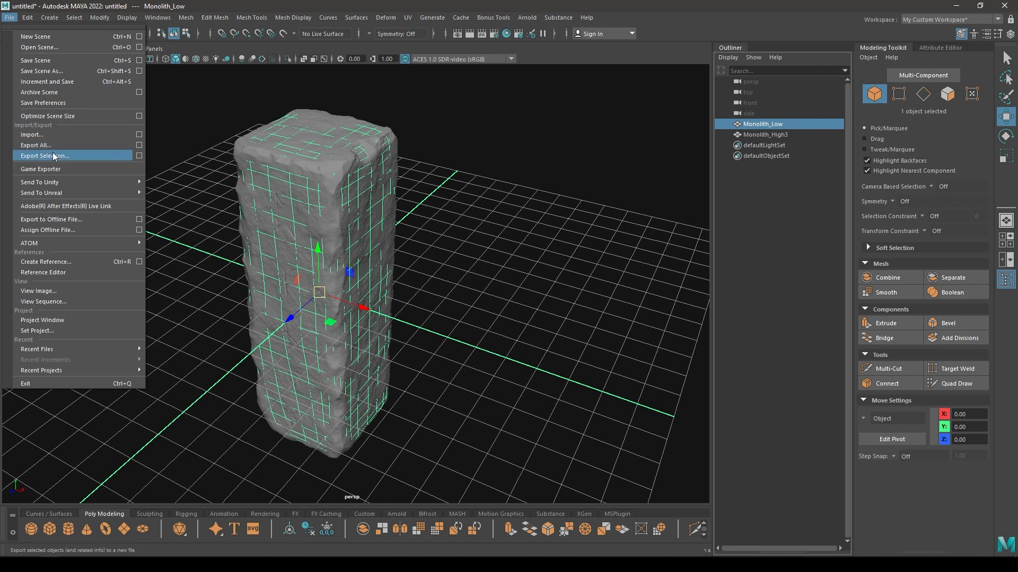
left_click(43, 156)
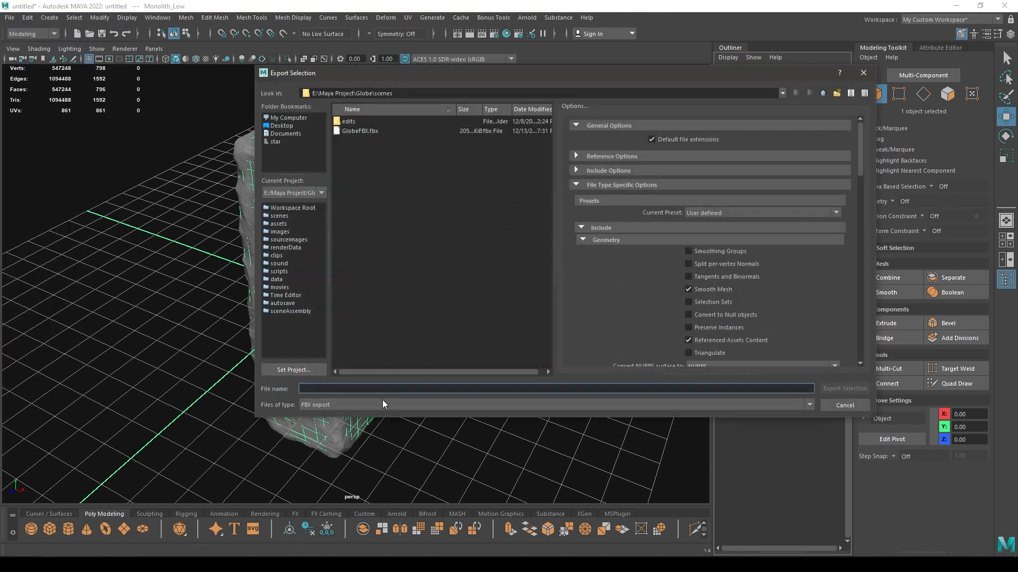
left_click(844, 404)
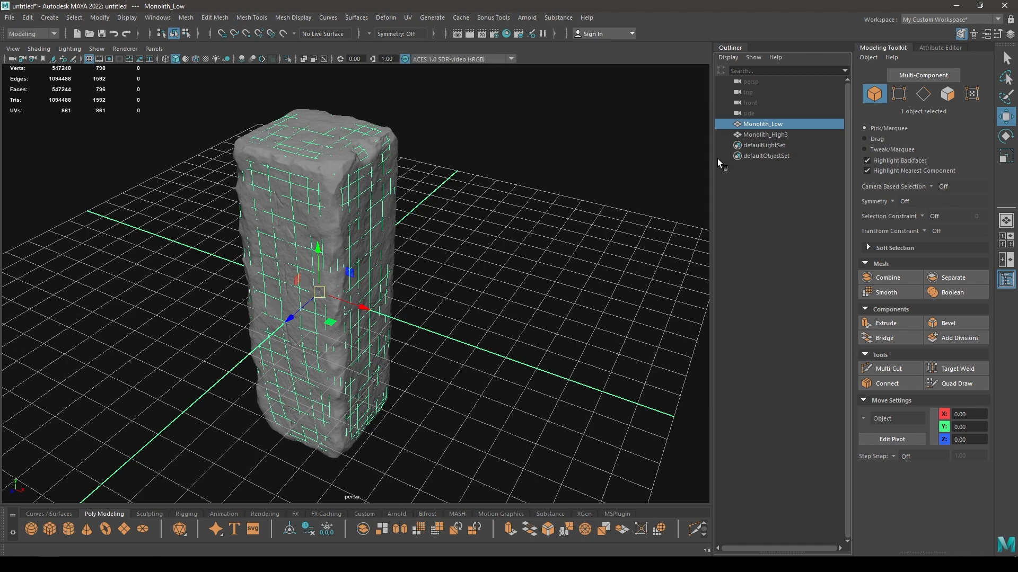
left_click(293, 18)
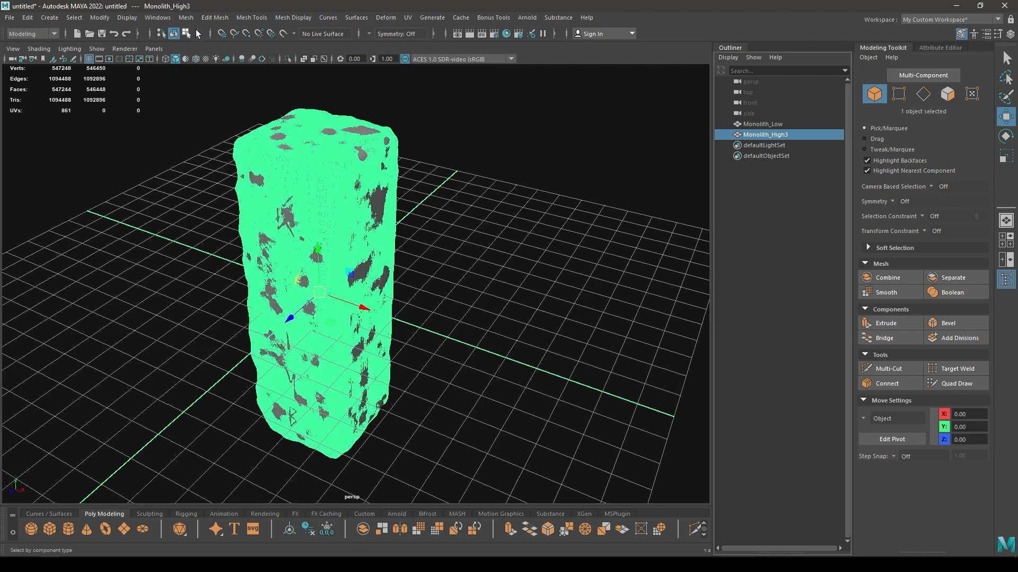
mouse_move(357, 196)
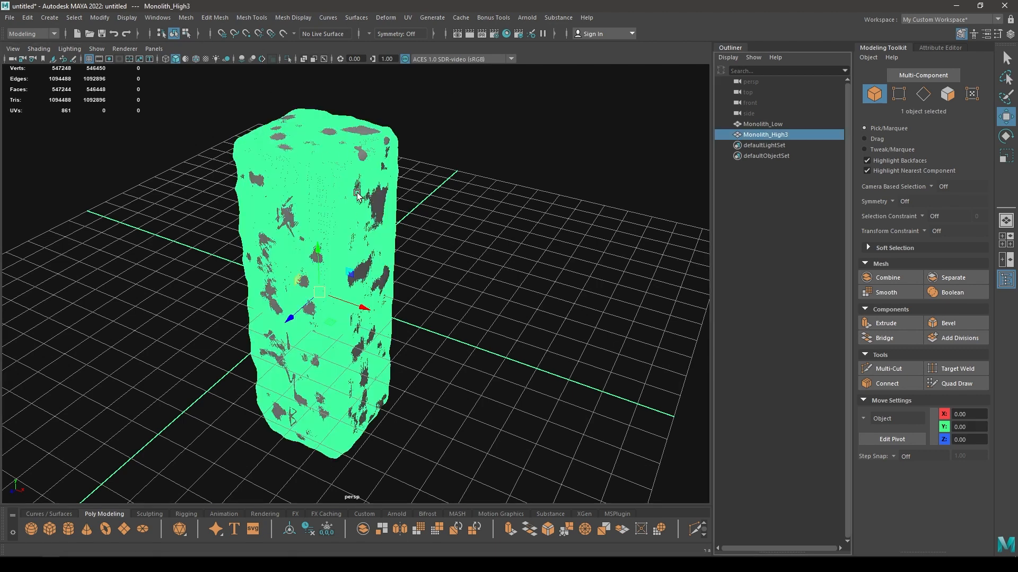
Export the selected Monolith_High3 sculpt as its own FBX file.
left_click(10, 17)
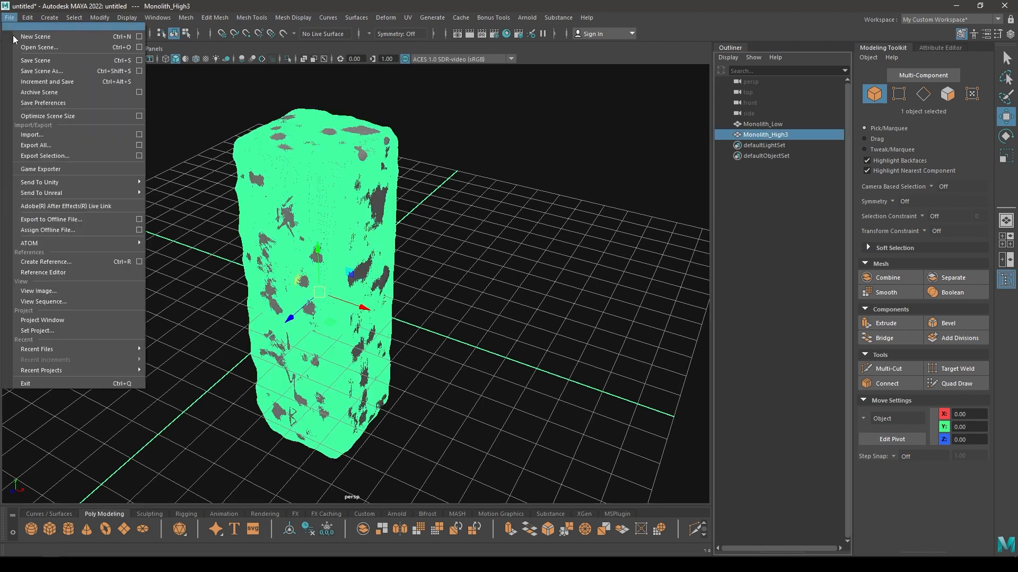
left_click(43, 156)
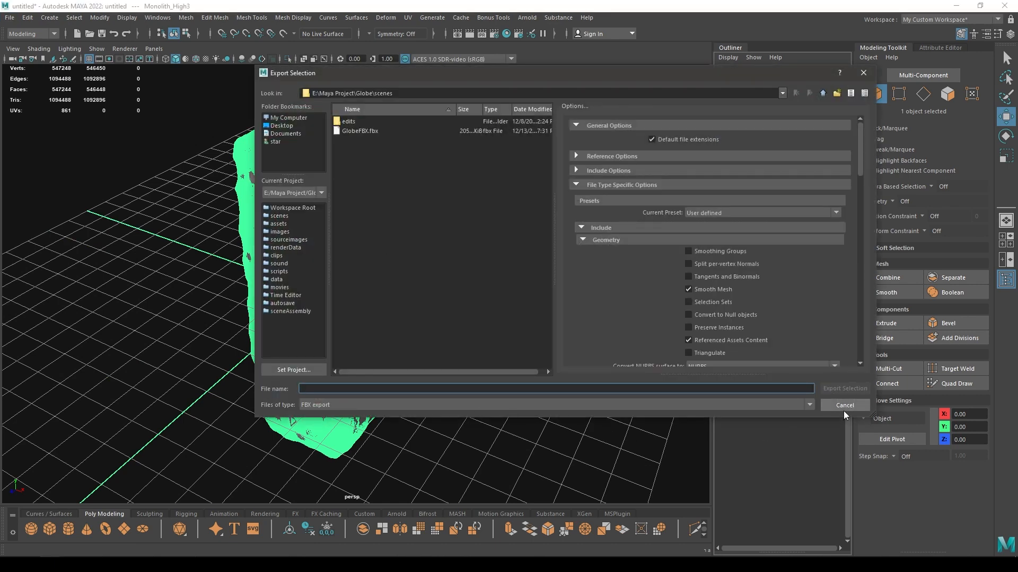
left_click(845, 405)
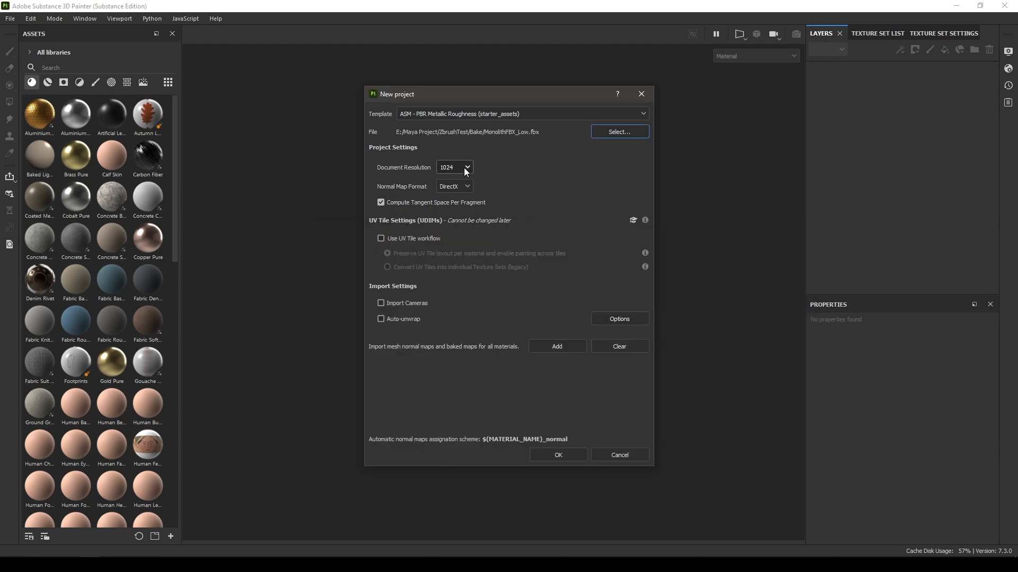
Create the low-poly Monolith project at 2048 document resolution.
left_click(453, 168)
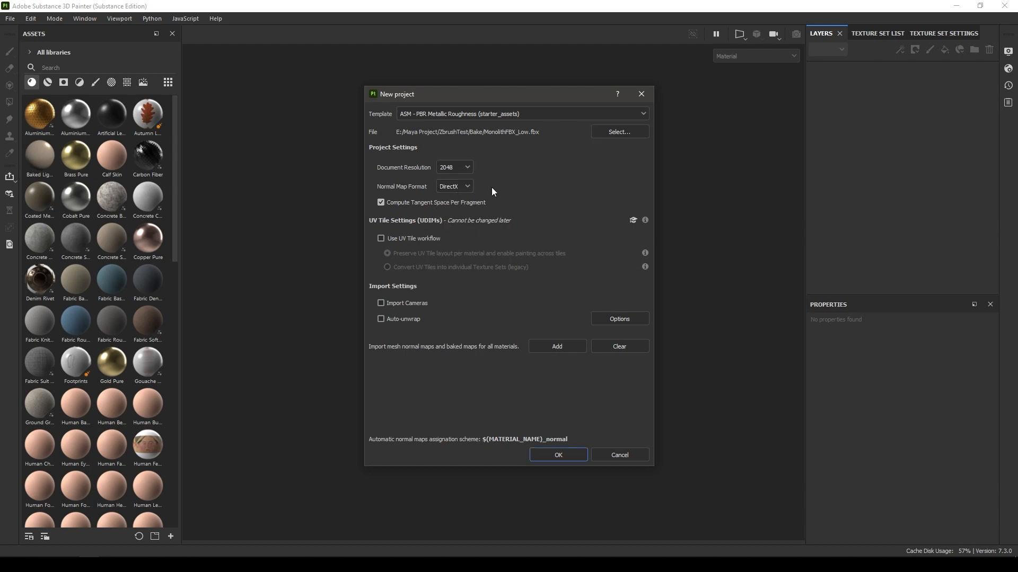
mouse_move(556, 433)
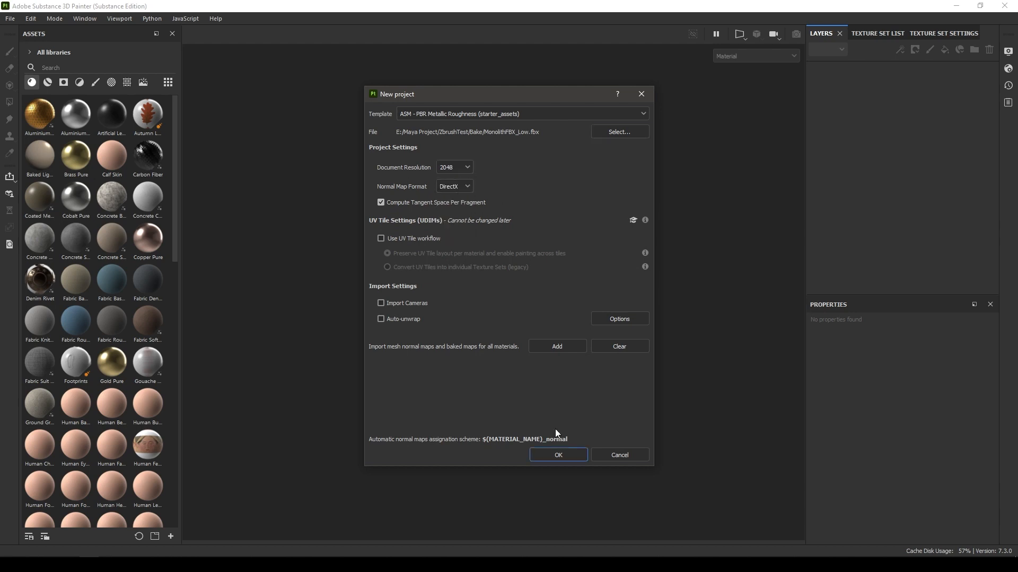
left_click(557, 454)
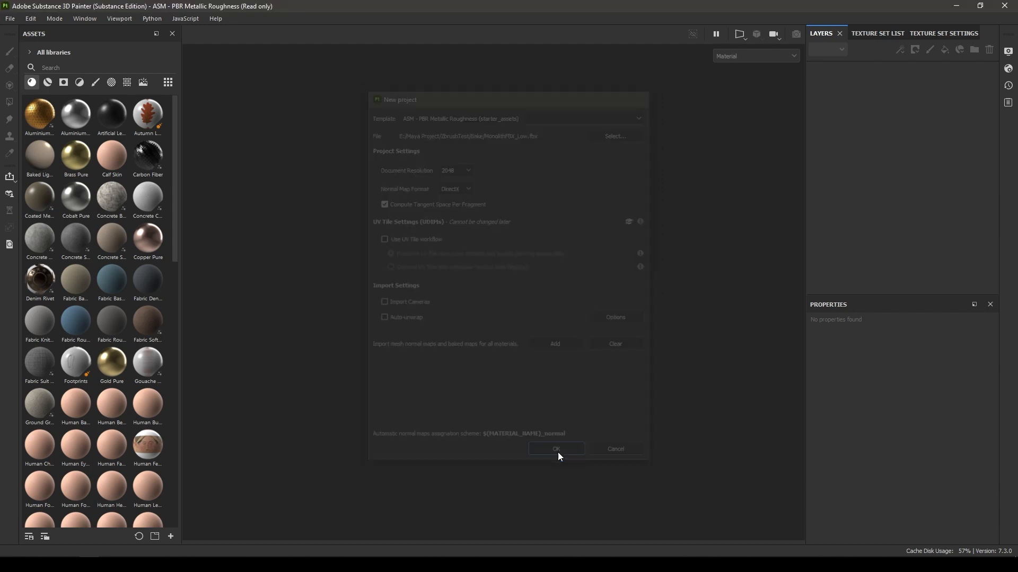
left_click(555, 449)
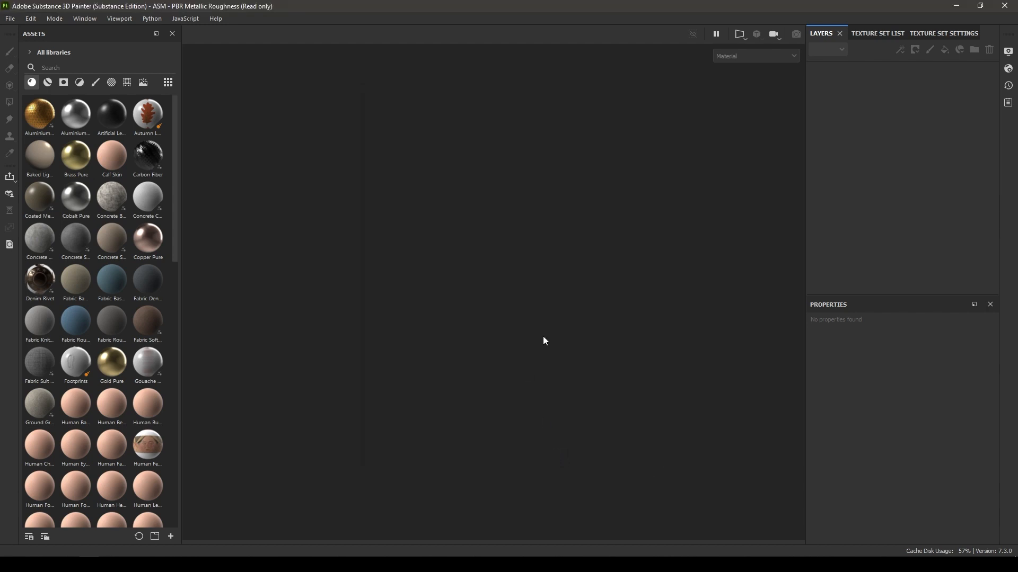
Show Texture Set Settings with the Mesh Maps baking section for the monolith.
left_click(9, 52)
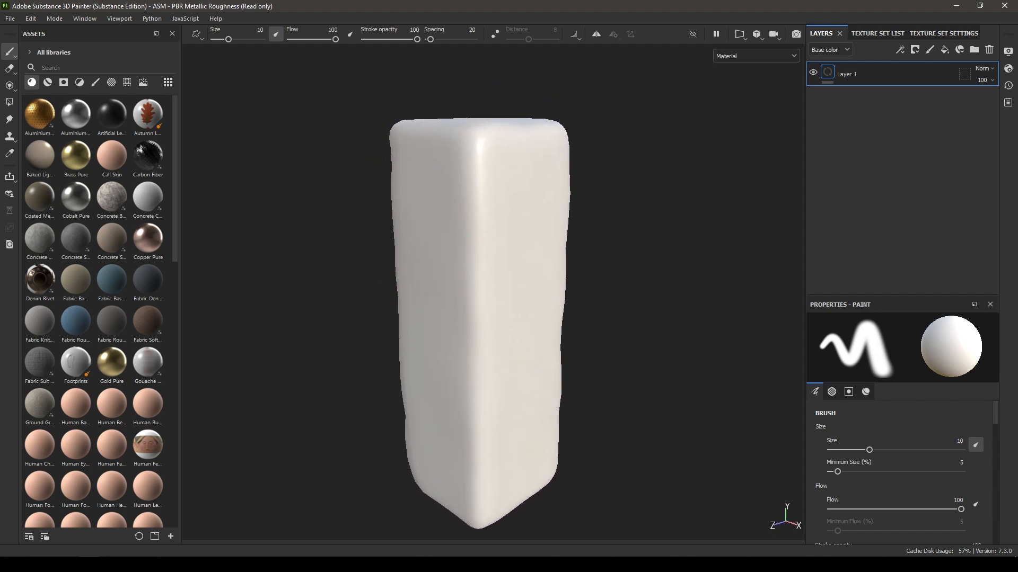
left_click(827, 73)
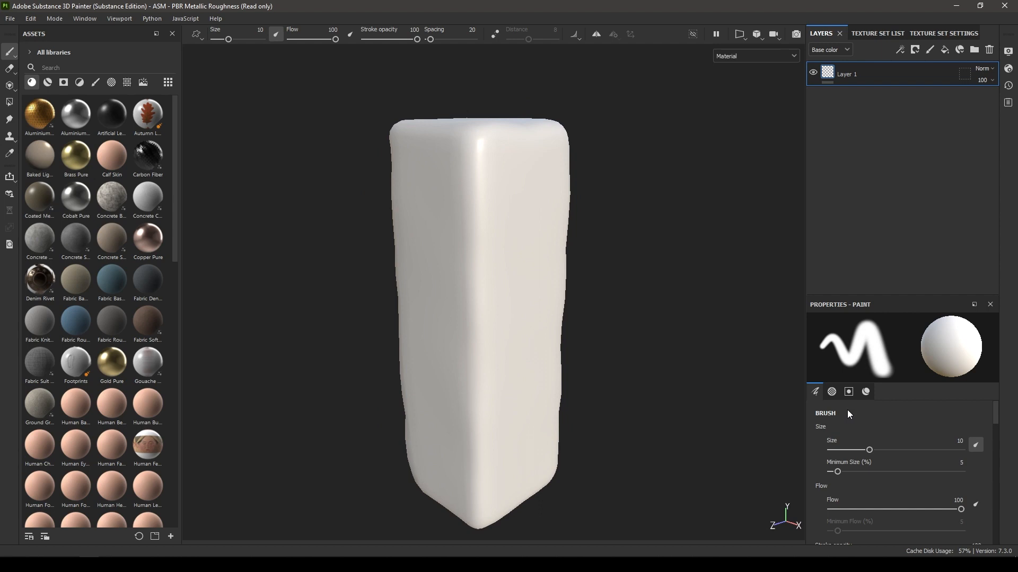
mouse_move(923, 362)
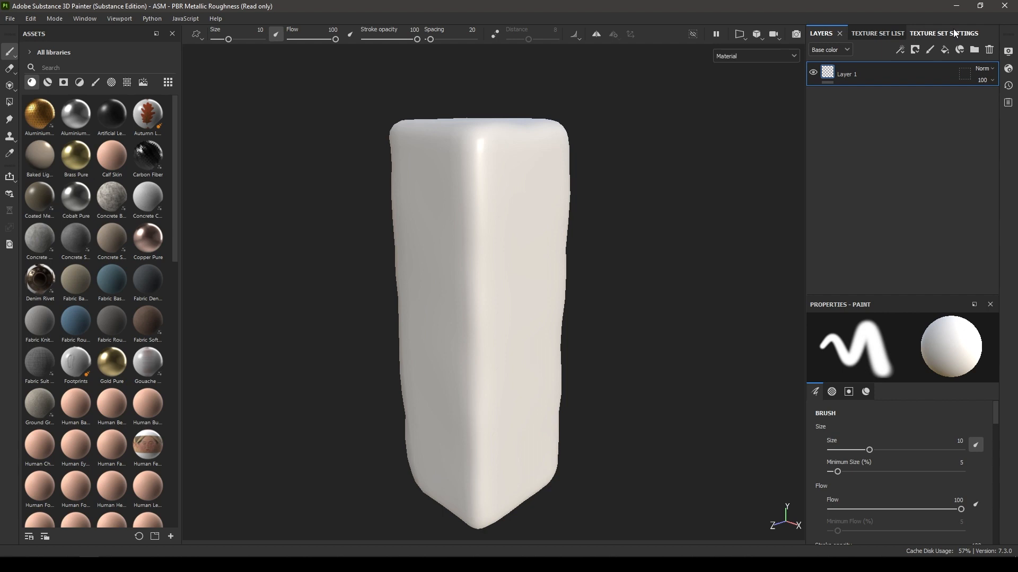
left_click(929, 33)
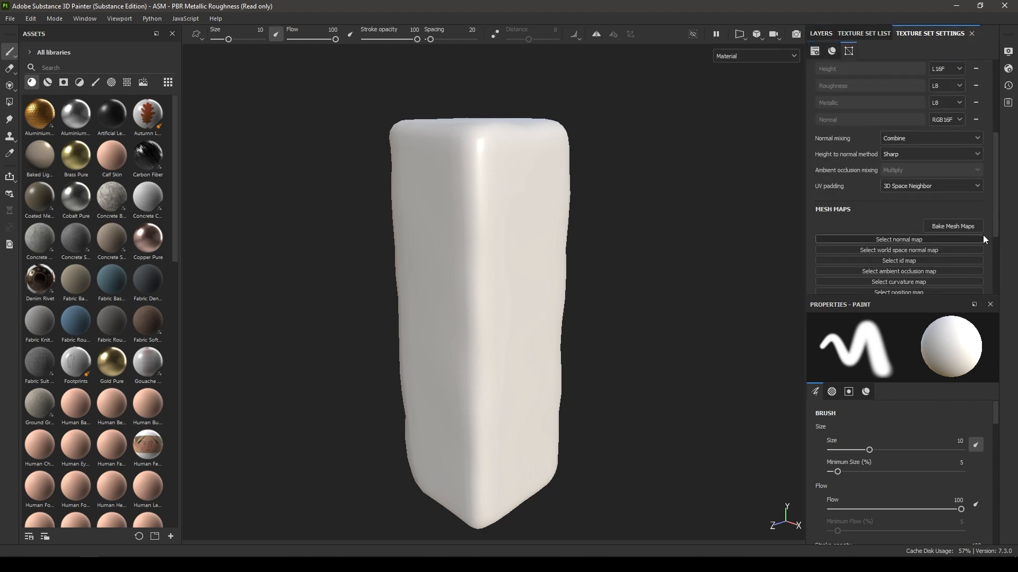
Exclude the ID map, set 4096 output, load MonolithFBX_High, and set antialiasing subsampling.
left_click(952, 226)
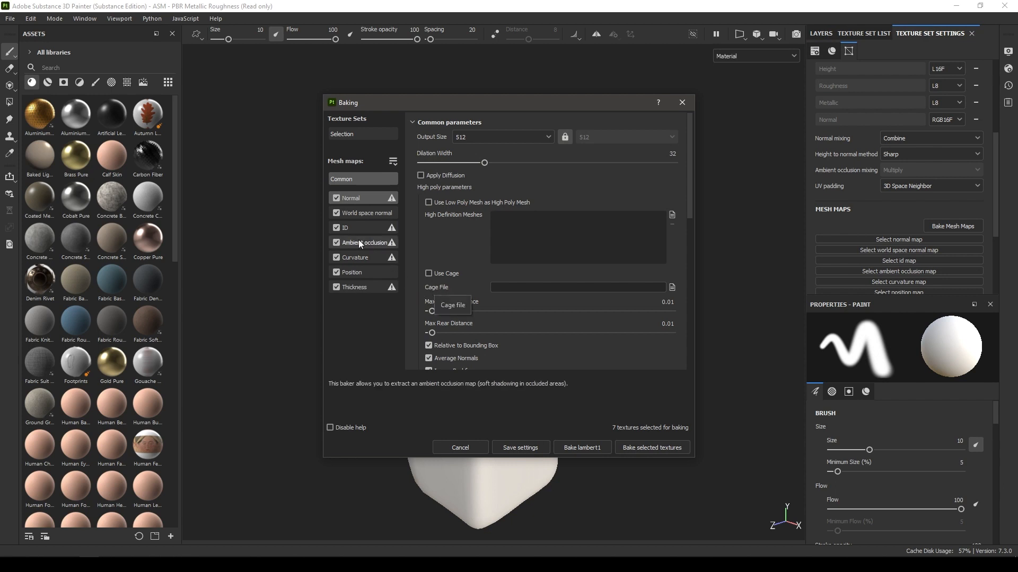
left_click(336, 227)
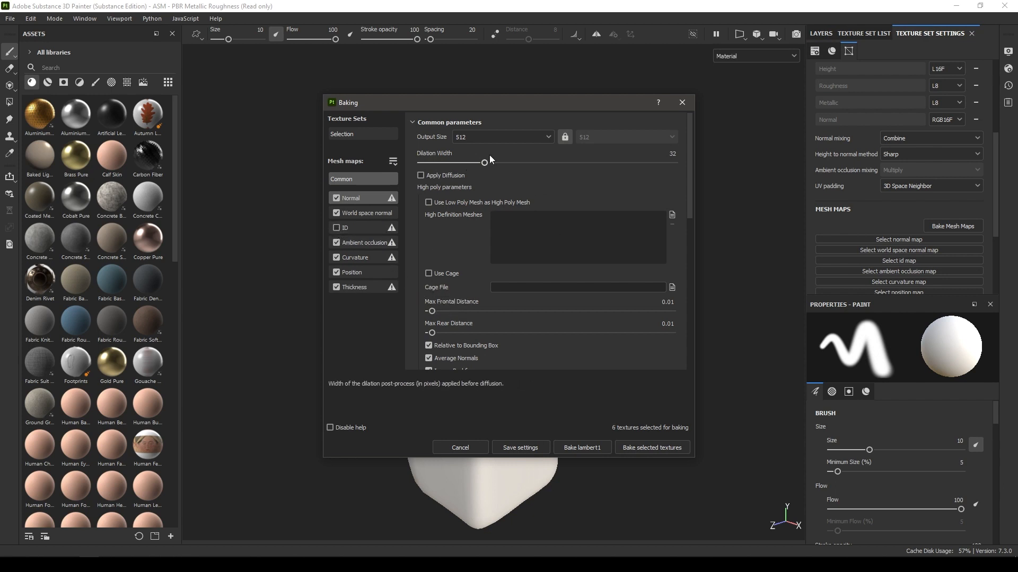
left_click(502, 137)
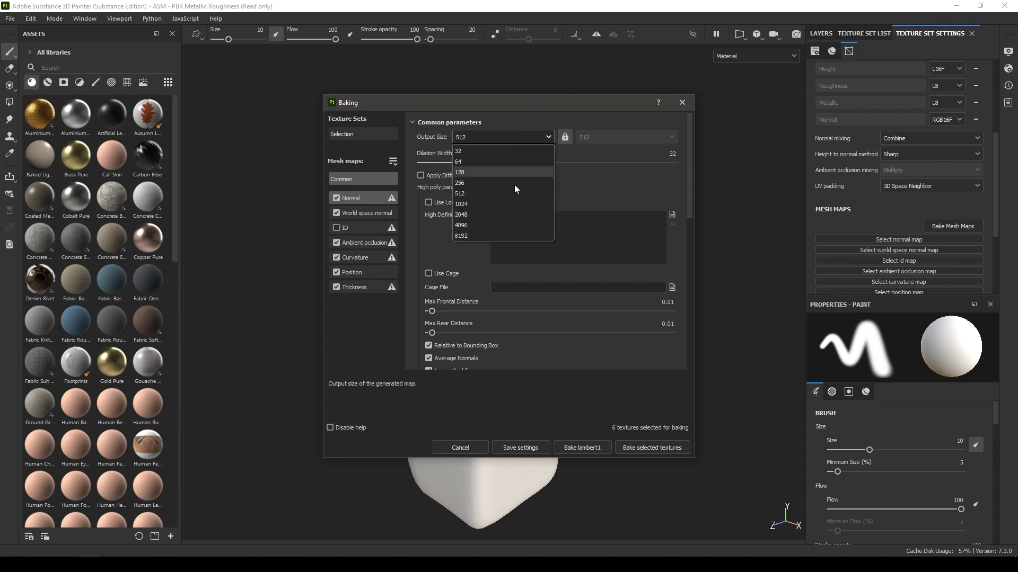
left_click(461, 225)
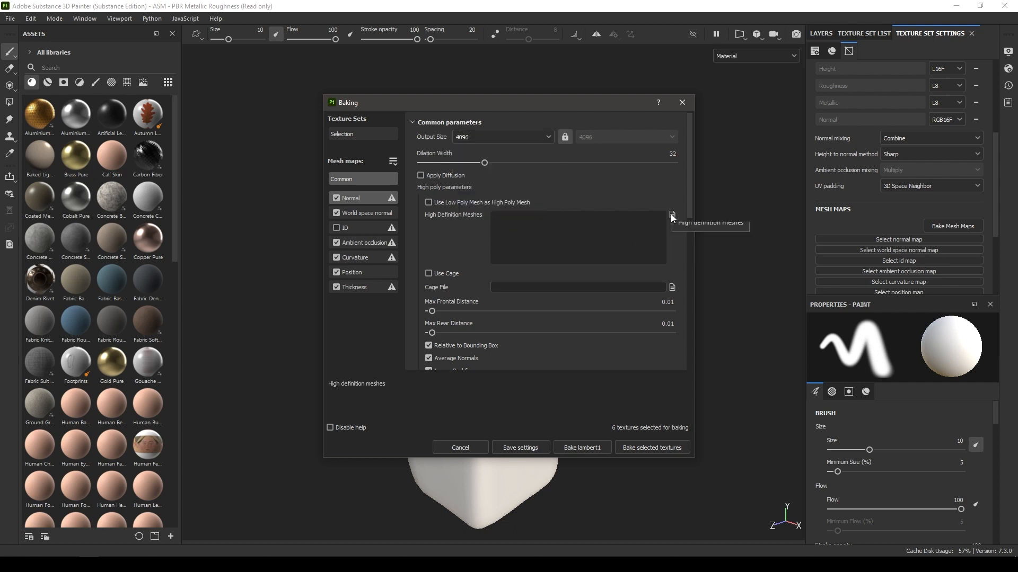
left_click(672, 215)
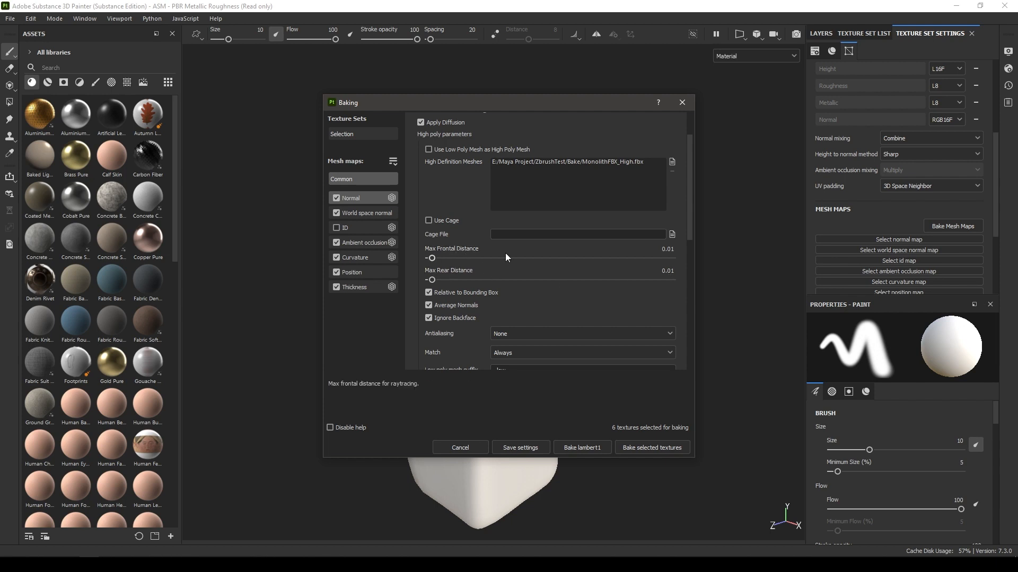
mouse_move(662, 268)
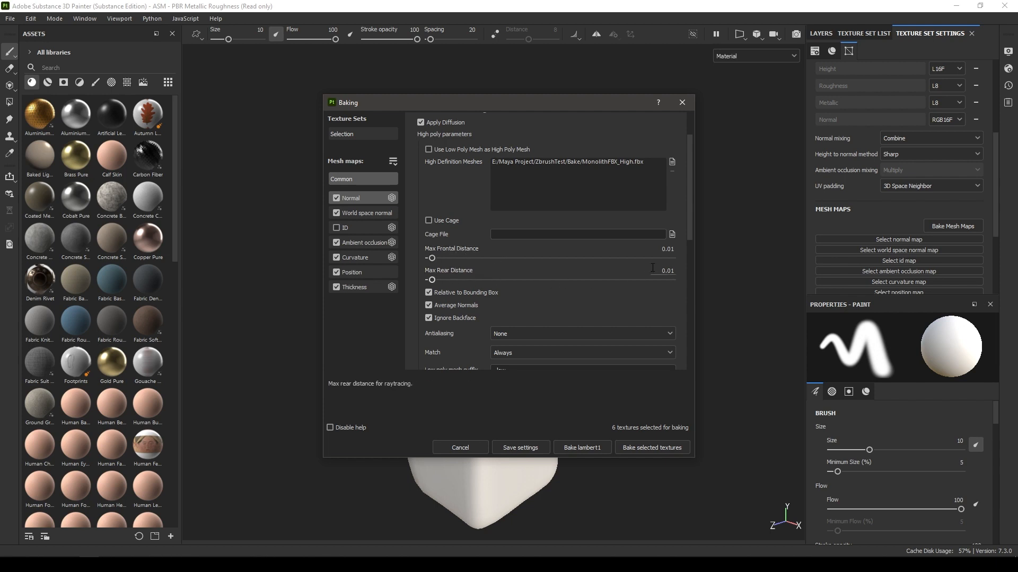
mouse_move(653, 267)
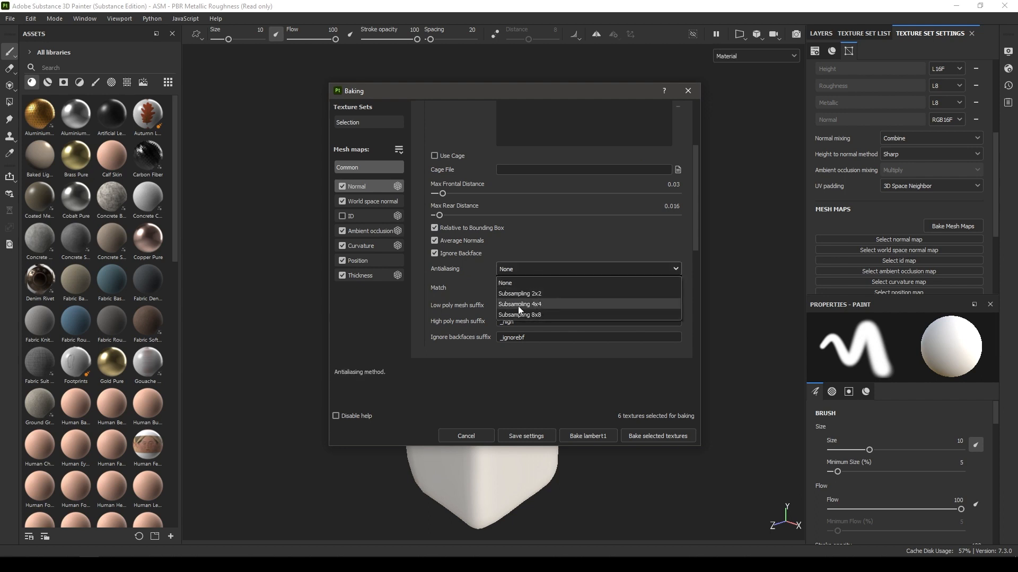
left_click(520, 304)
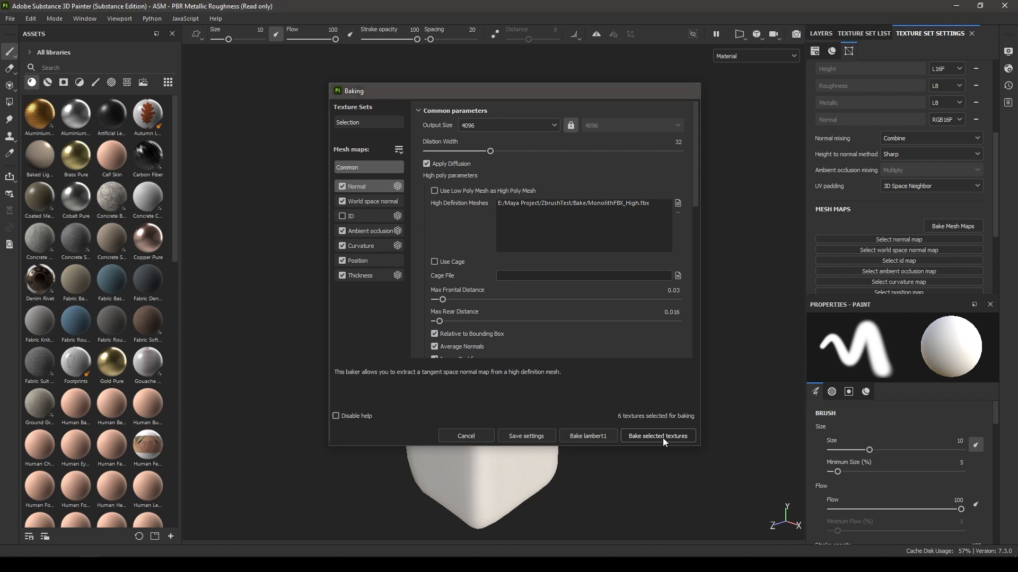
Bake the six lambert1 mesh maps from the high-poly monolith.
left_click(656, 435)
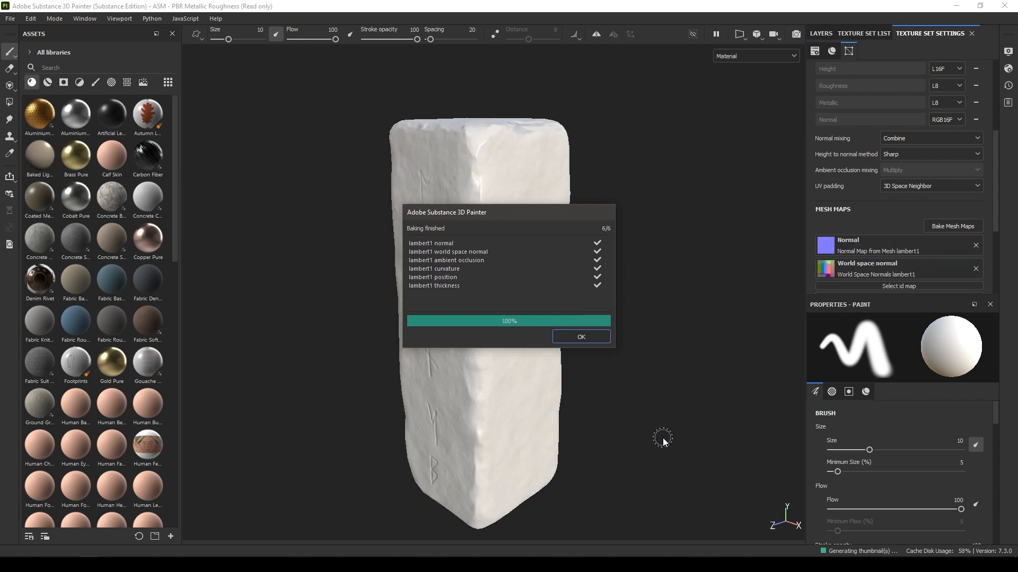
mouse_move(604, 352)
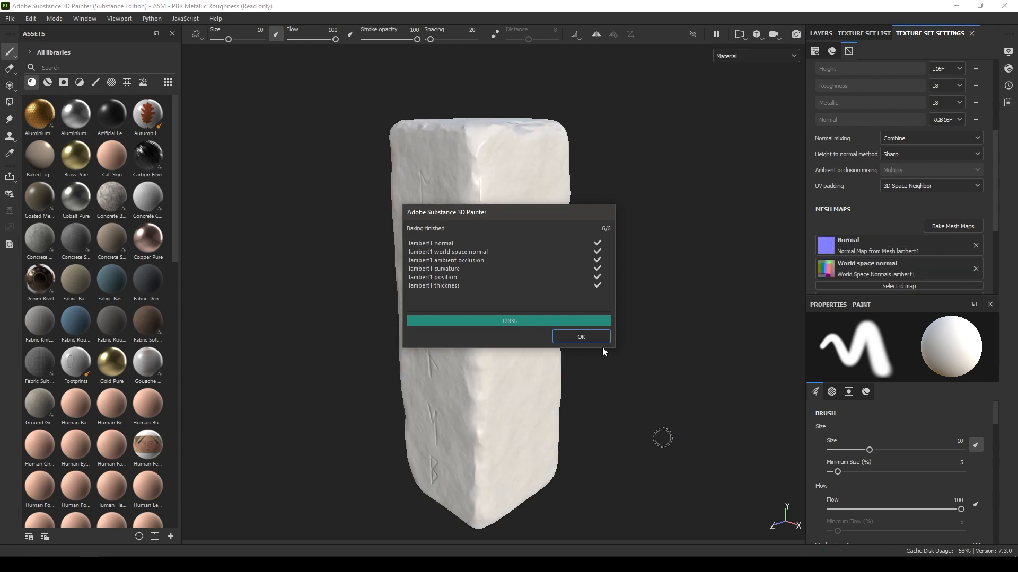
Dismiss the bake report, zoom in on the carved runes, and cancel the reopened bake settings.
left_click(579, 337)
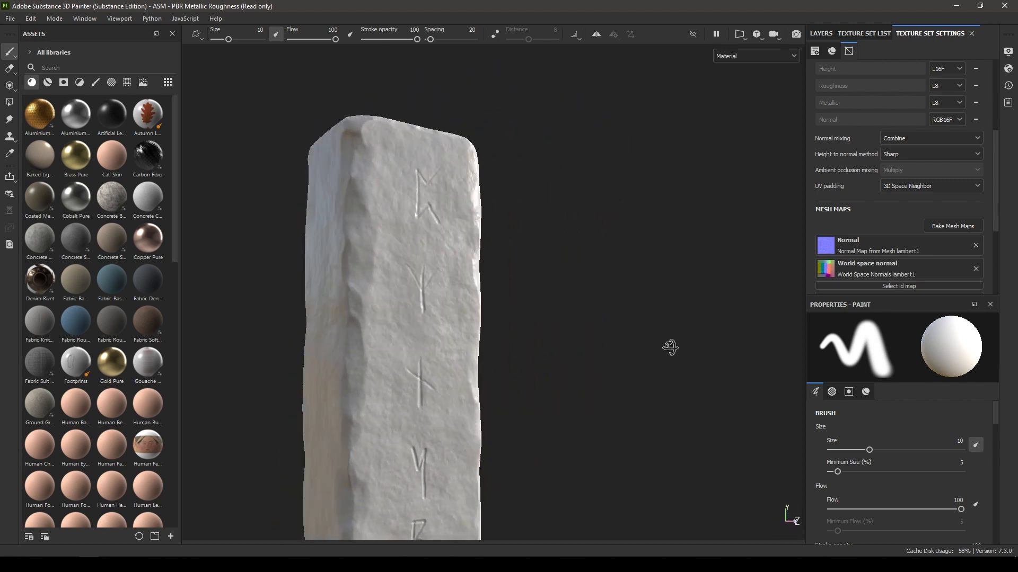
left_click_drag(668, 347, 555, 464)
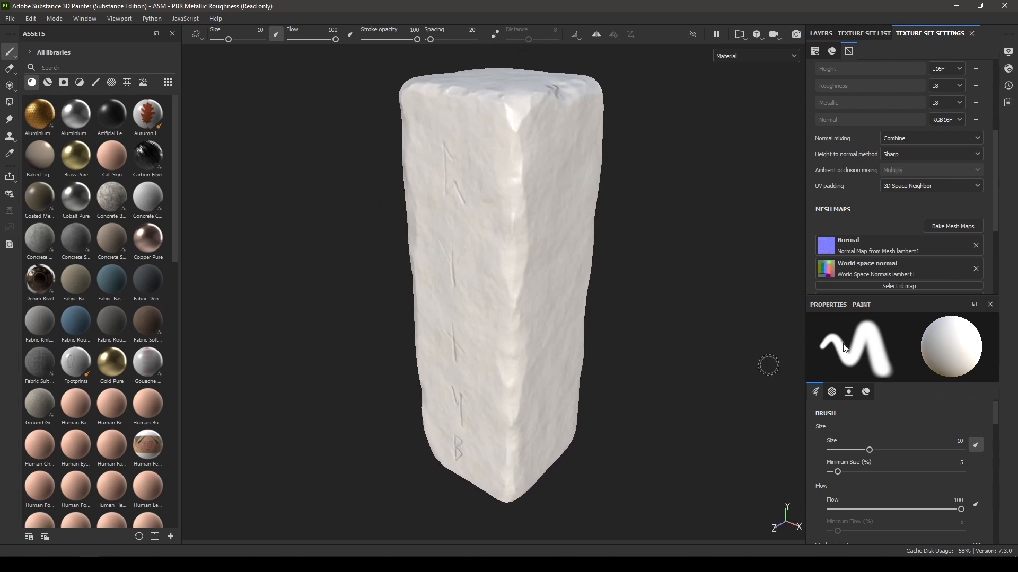
left_click(951, 226)
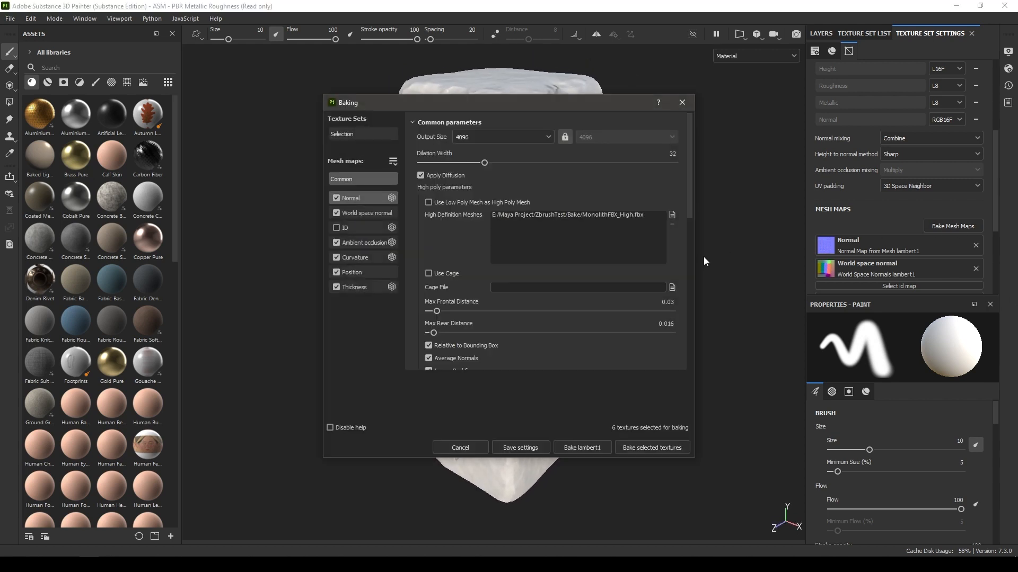
mouse_move(544, 341)
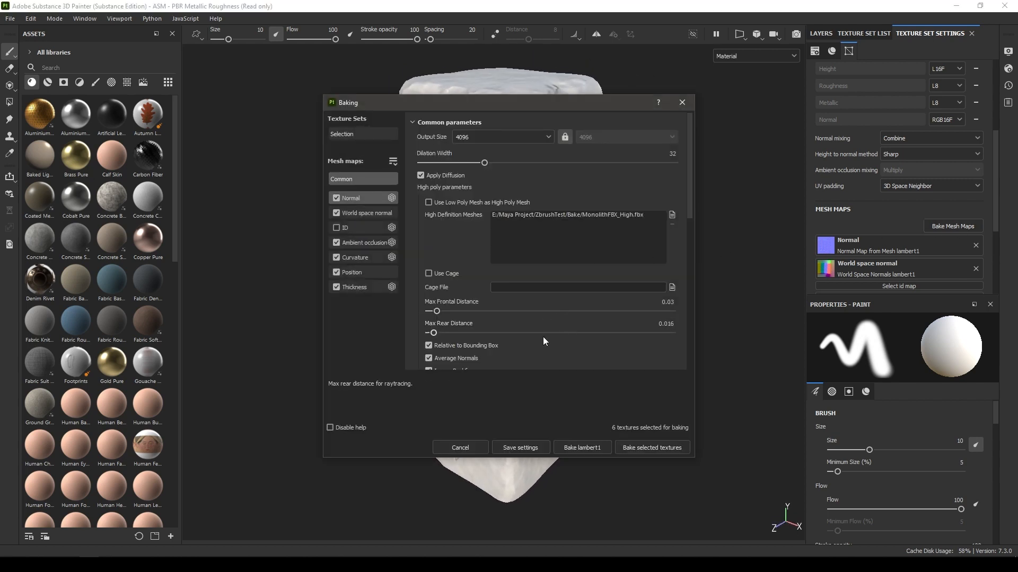
mouse_move(453, 327)
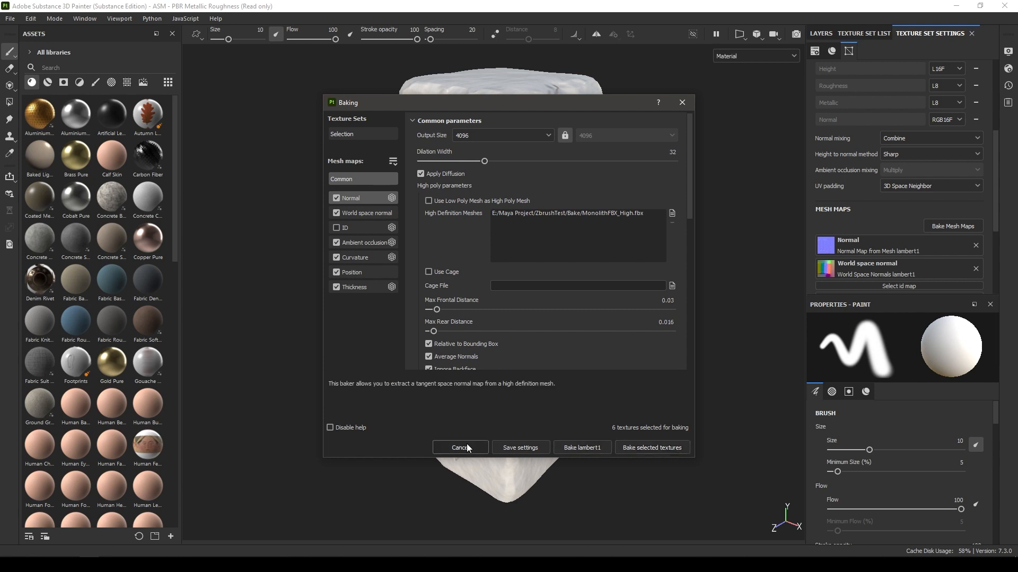
left_click(461, 448)
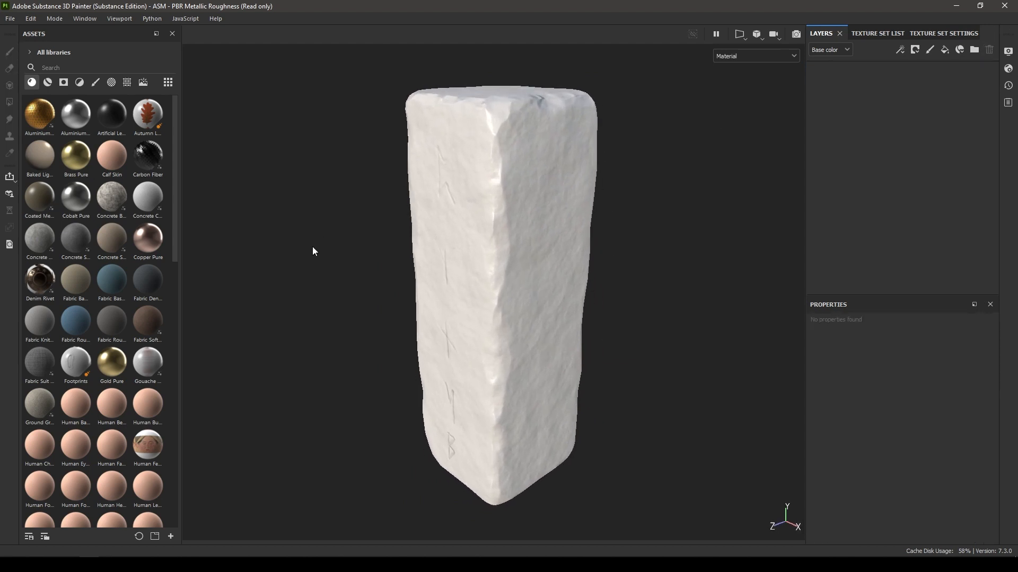
mouse_move(74, 241)
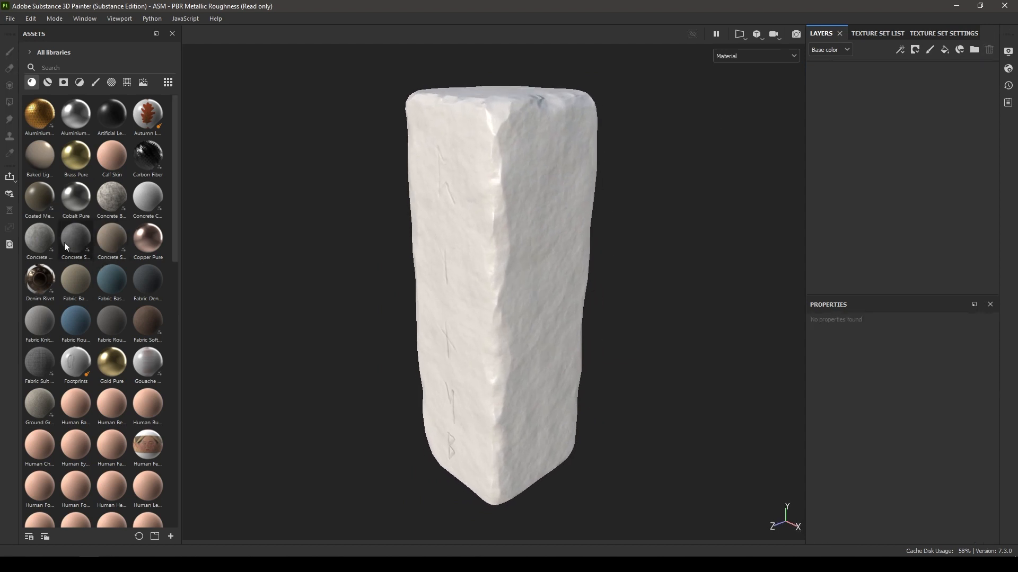
Add a Concrete Simple fill layer with tri-planar projection and view the whole monolith.
double_click(76, 236)
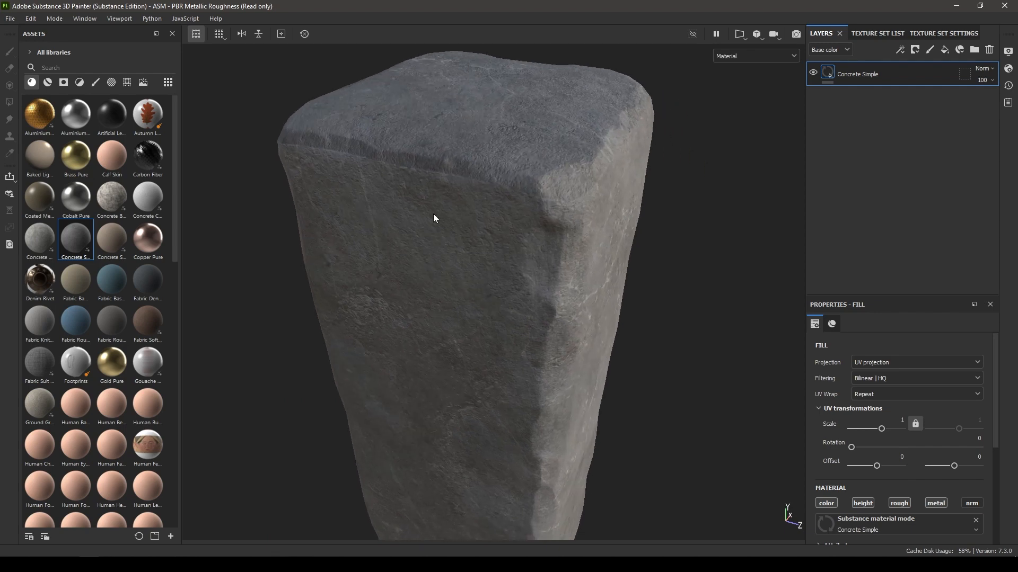
left_click(914, 362)
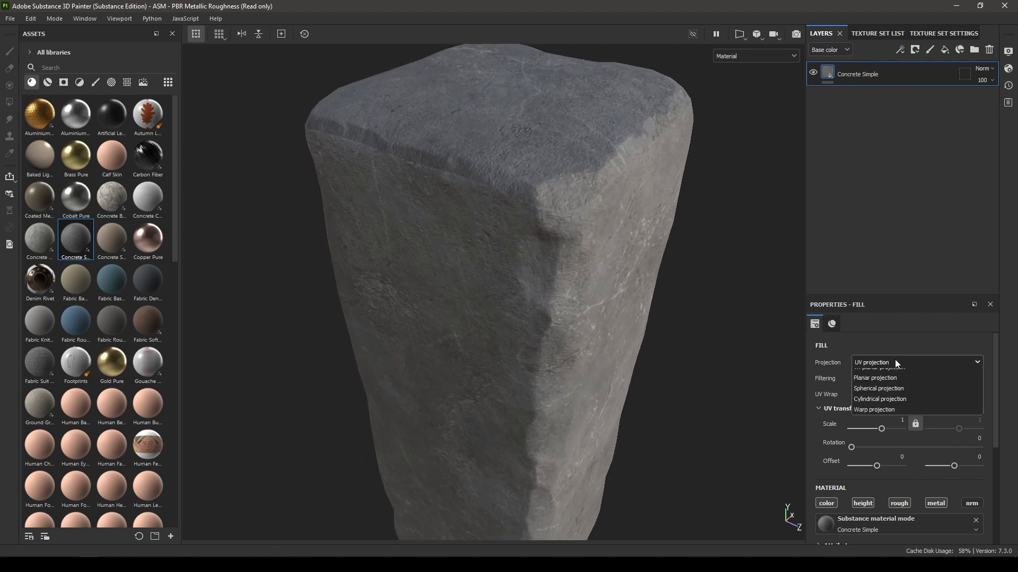
left_click(879, 367)
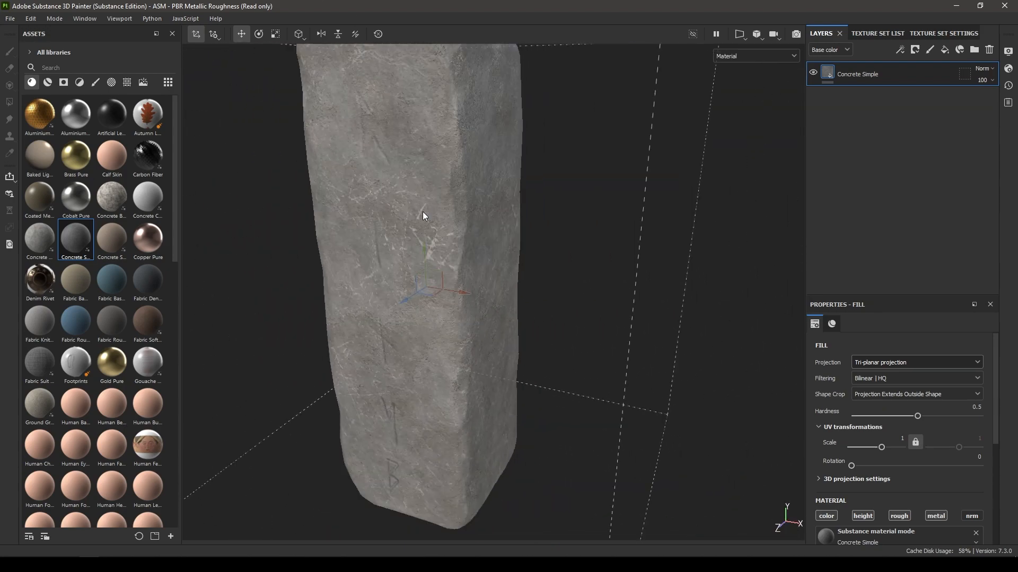
left_click_drag(422, 217, 498, 290)
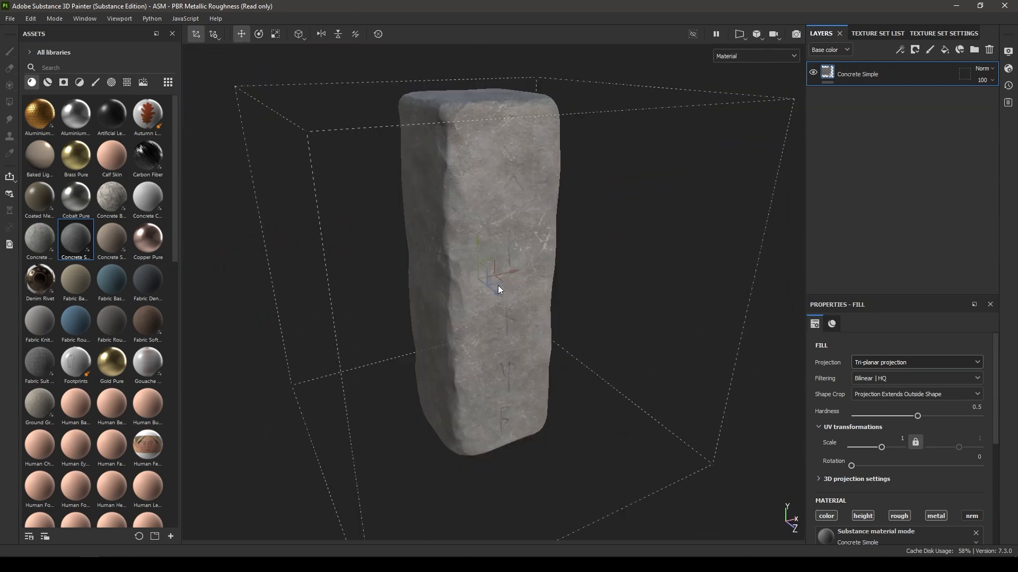